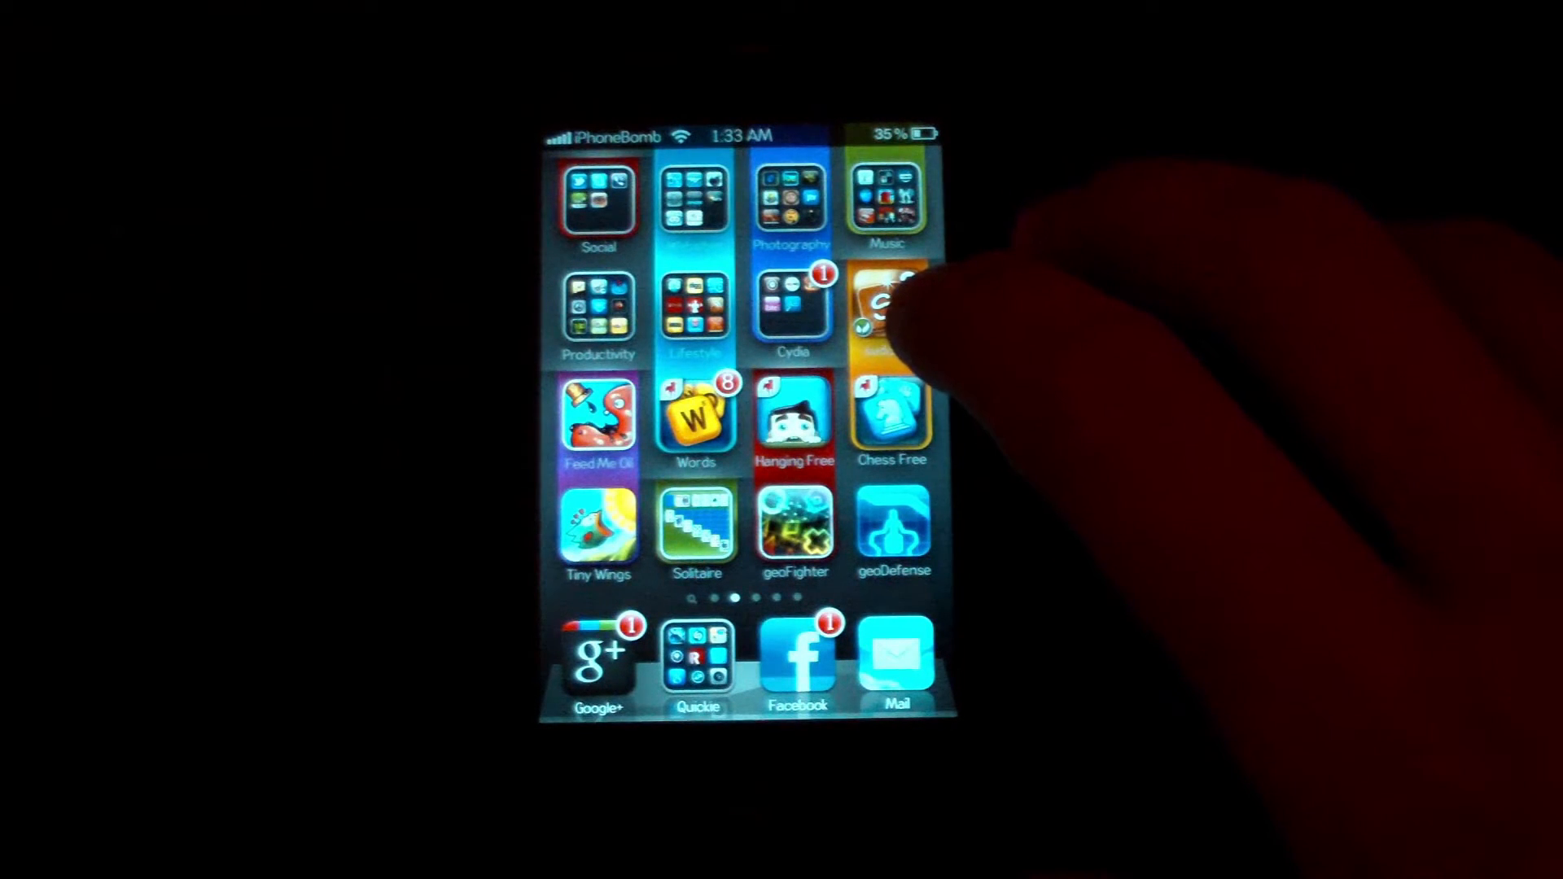
- Launch Cydia from its folder on the Home Screen
left_click(791, 309)
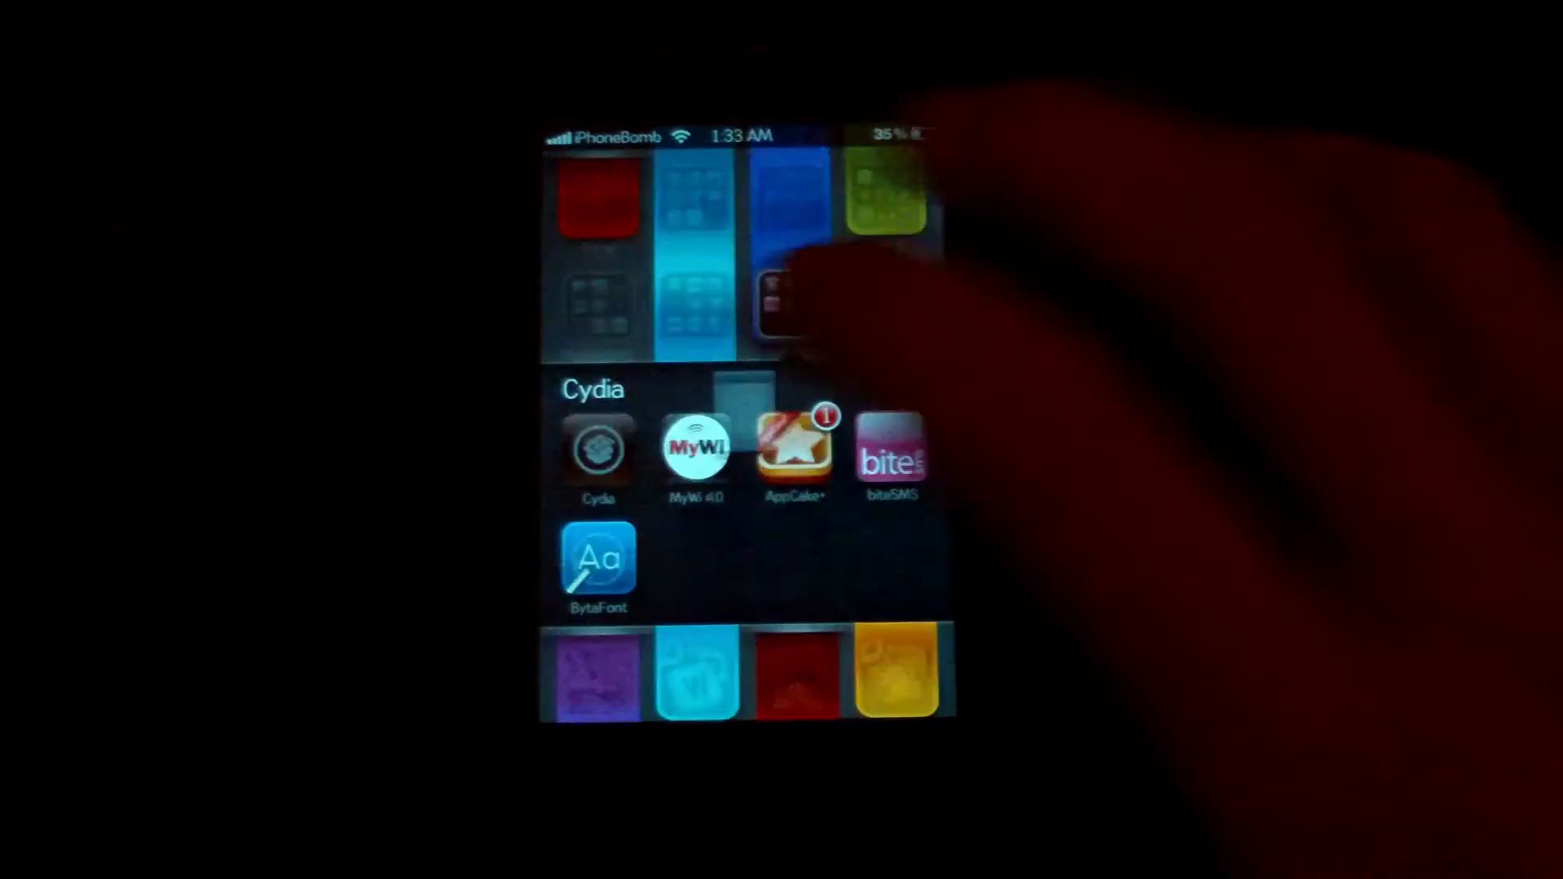
left_click(597, 452)
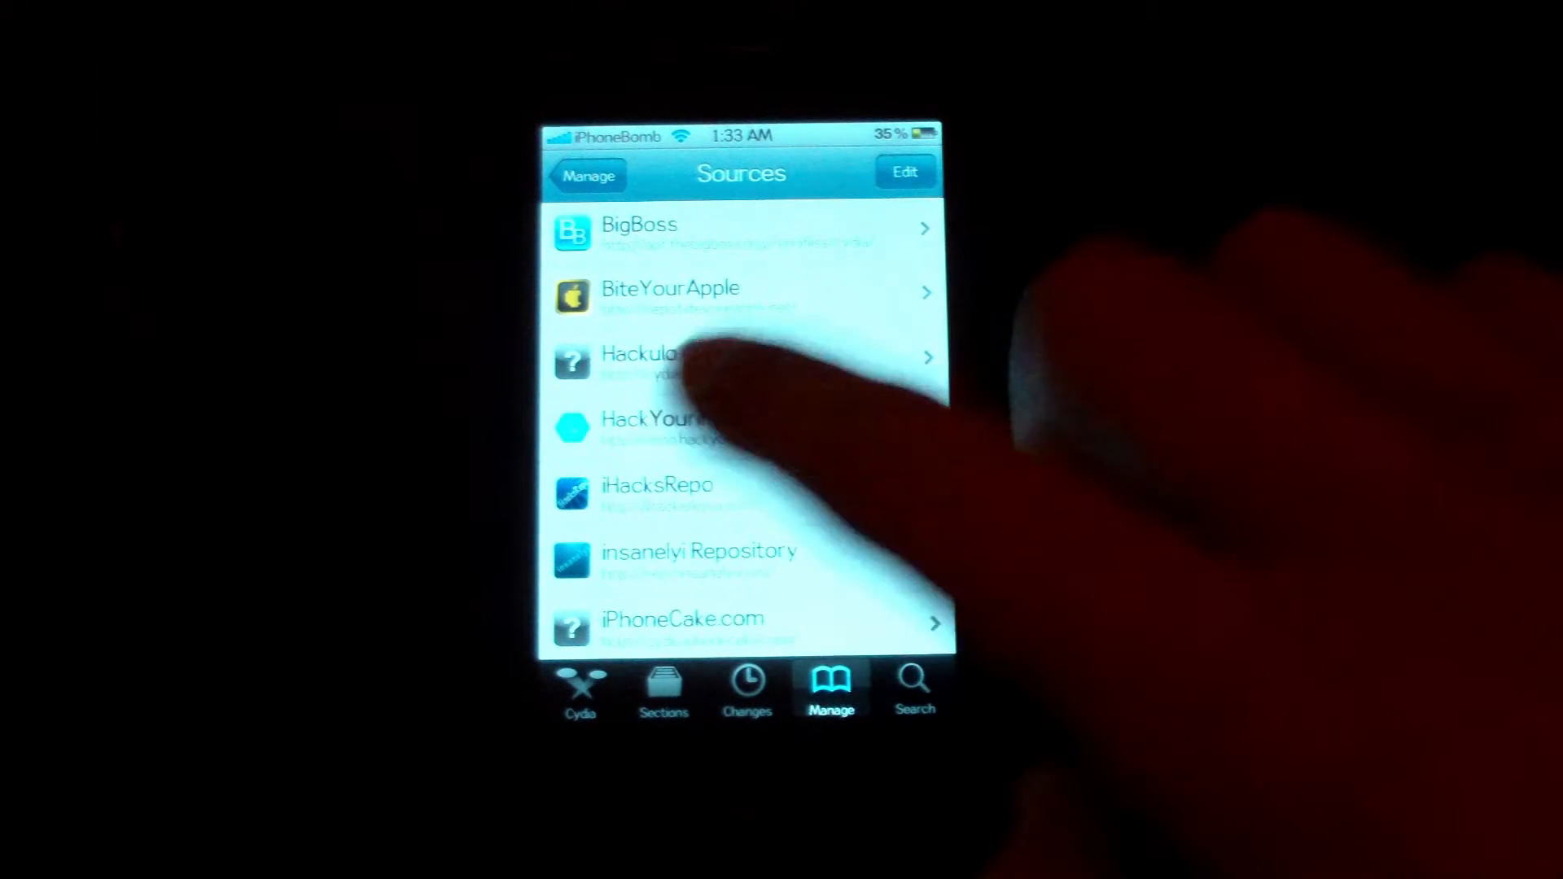
left_click(903, 172)
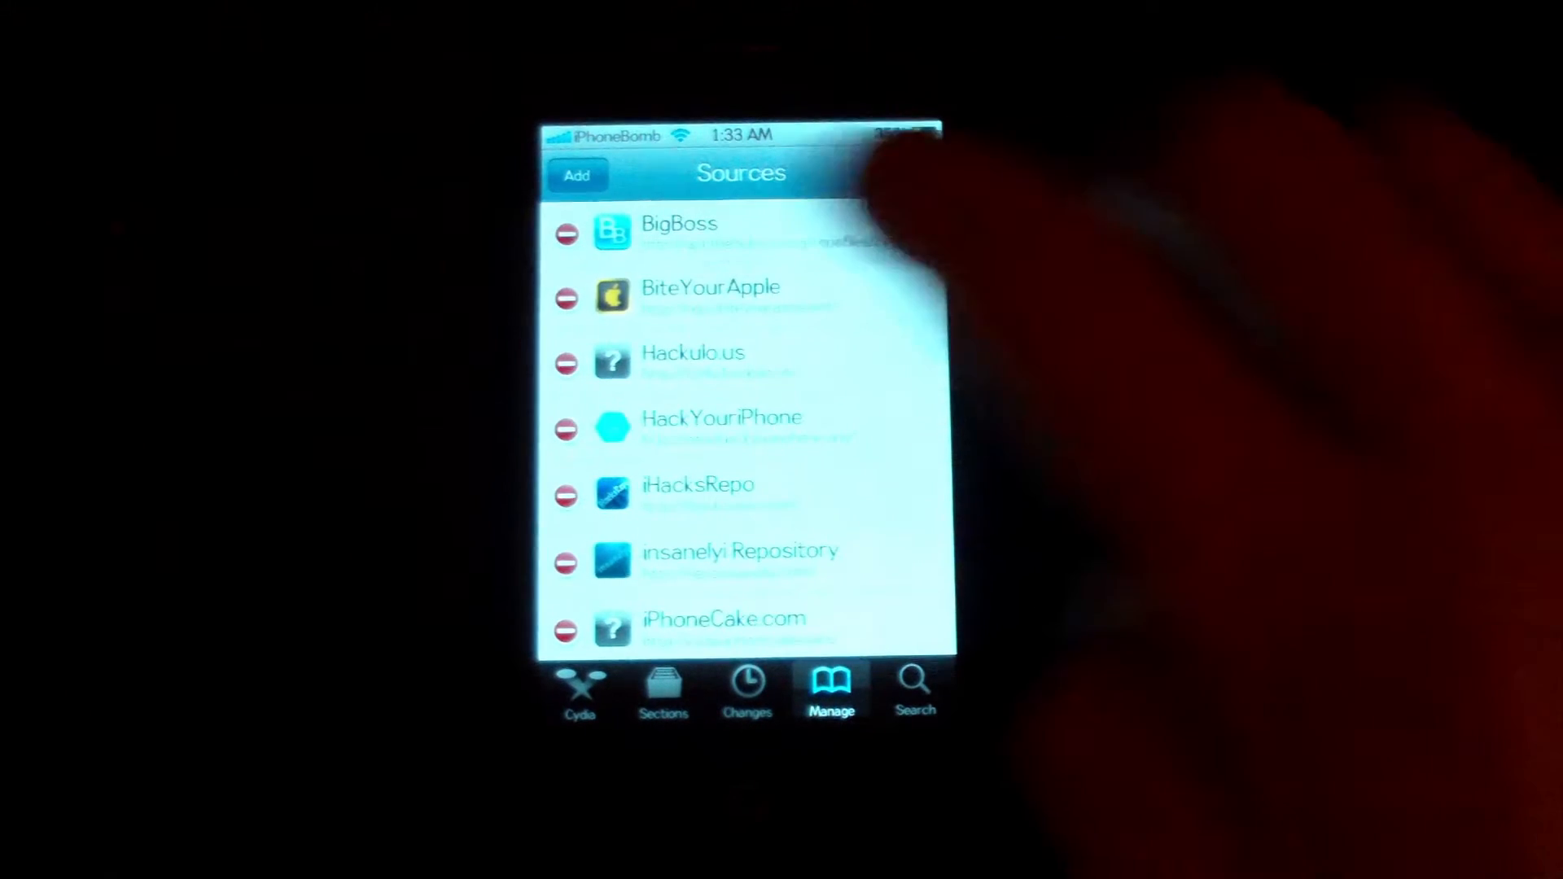
left_click(577, 174)
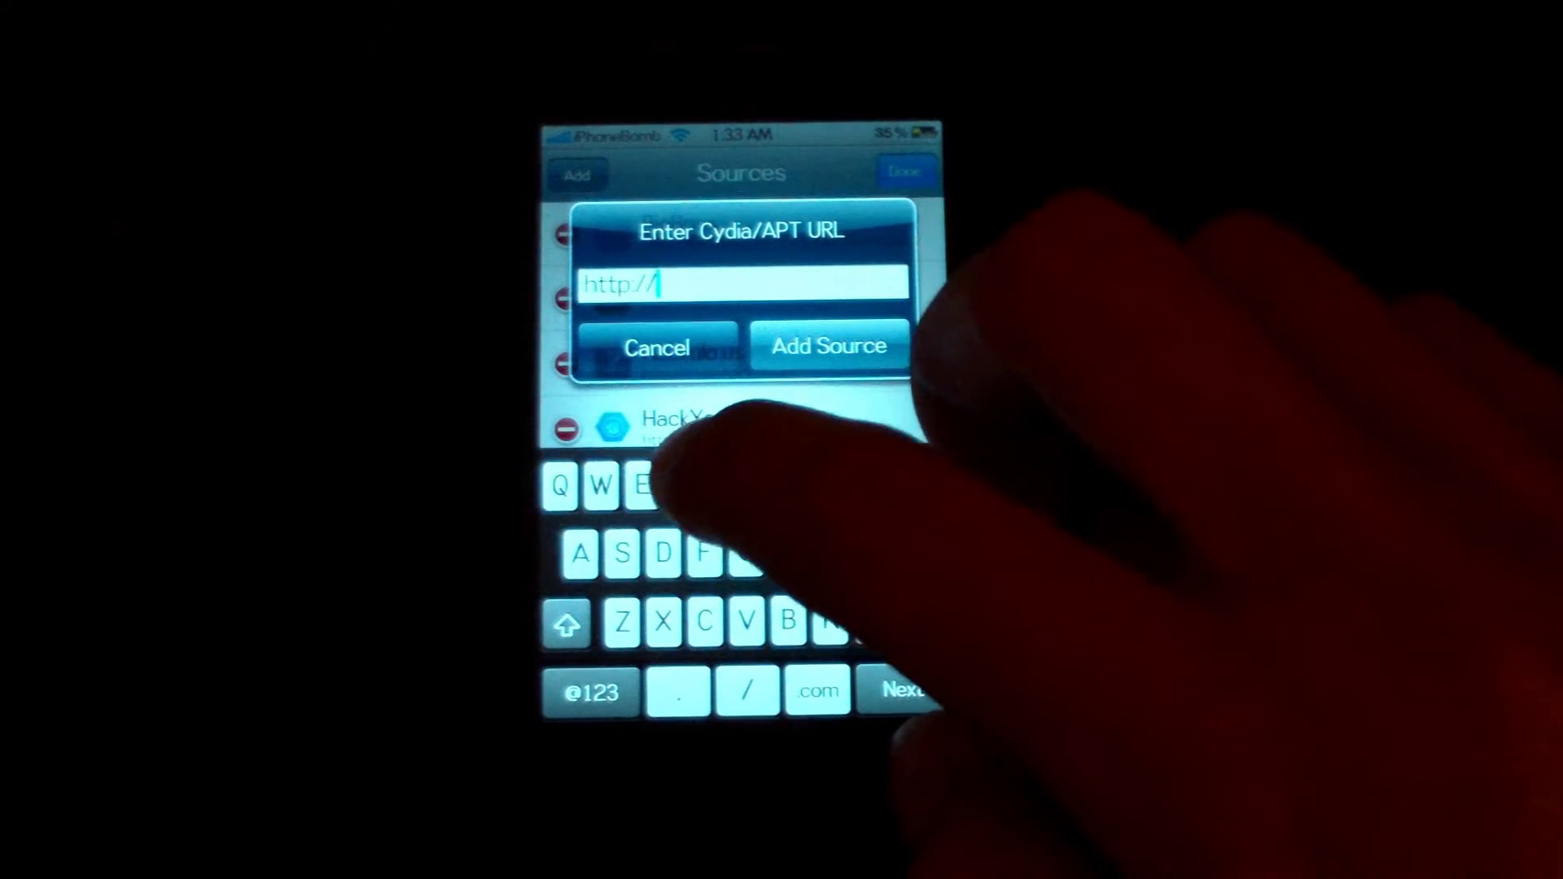
type("repo")
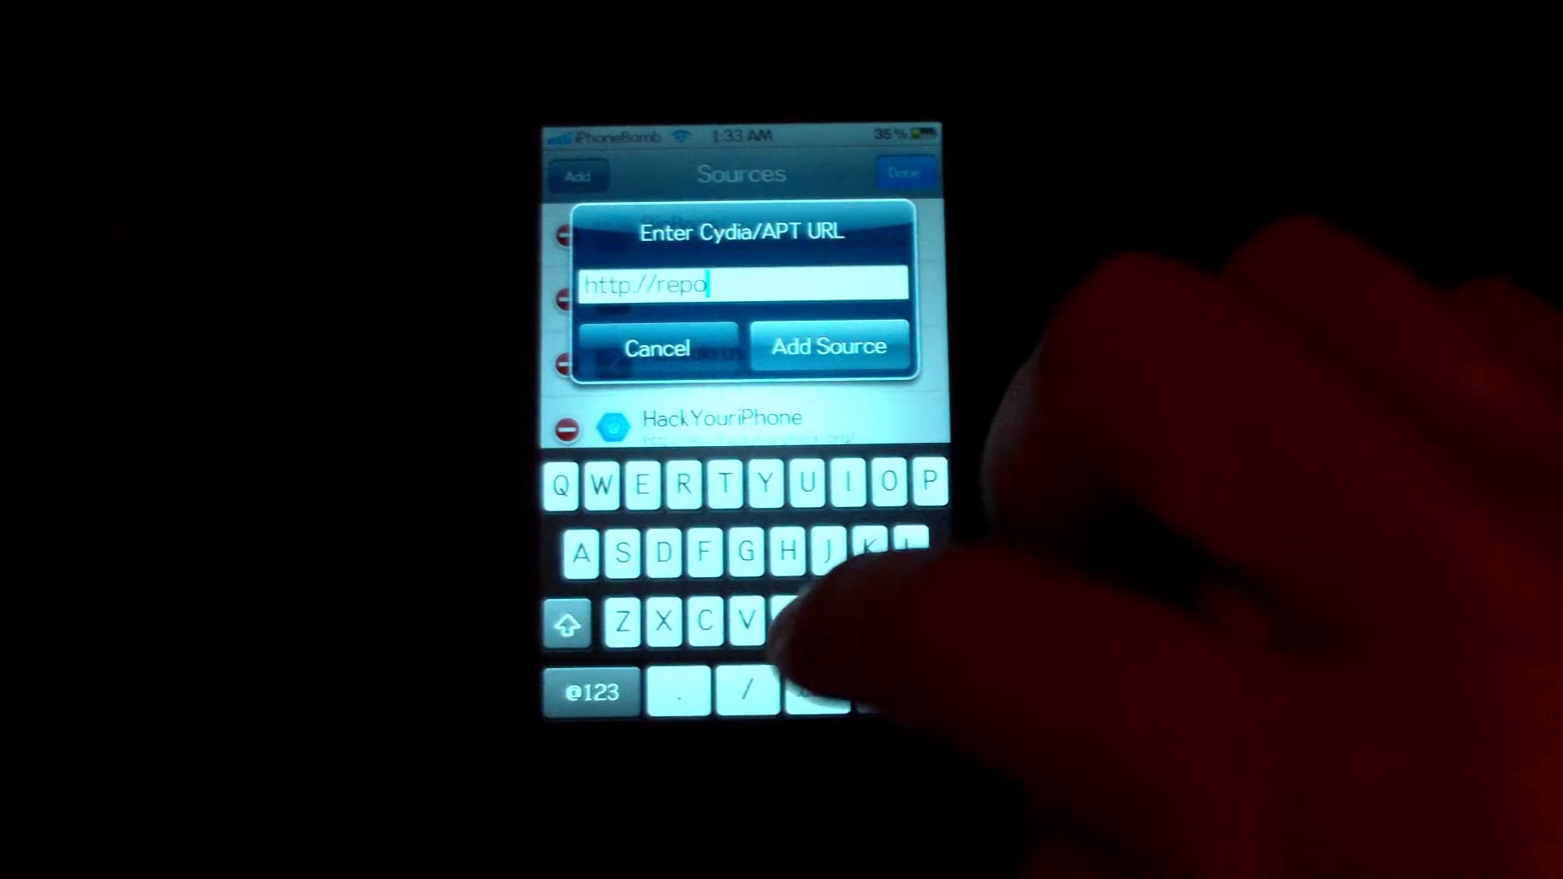
type(".hackyouriphone")
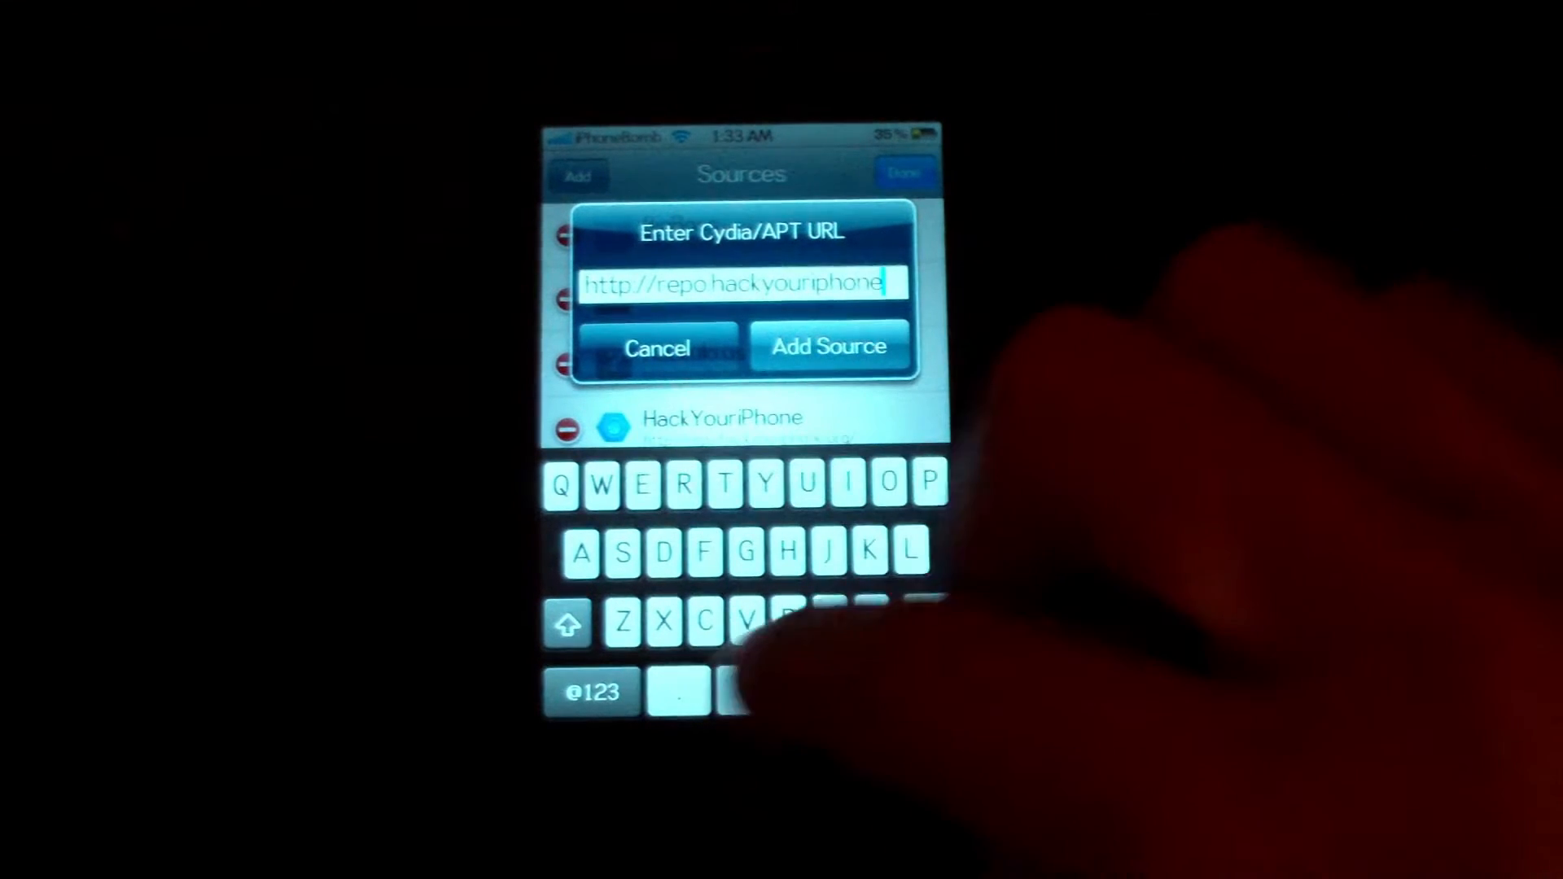
type(".org")
type("Lock")
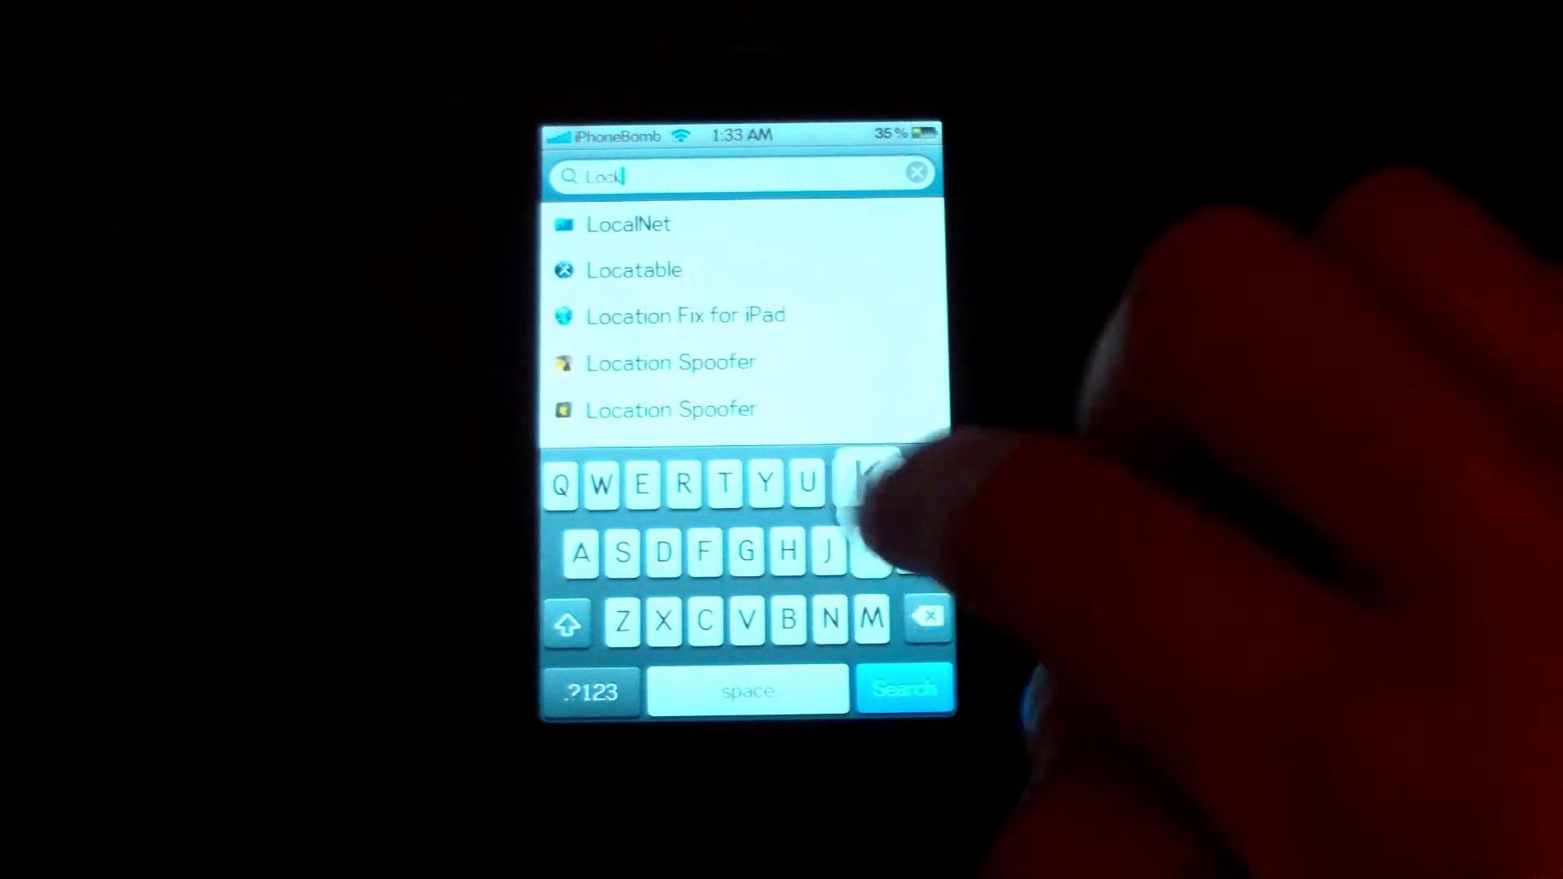
- Search Cydia for LockLauncher and install the package
type("lau")
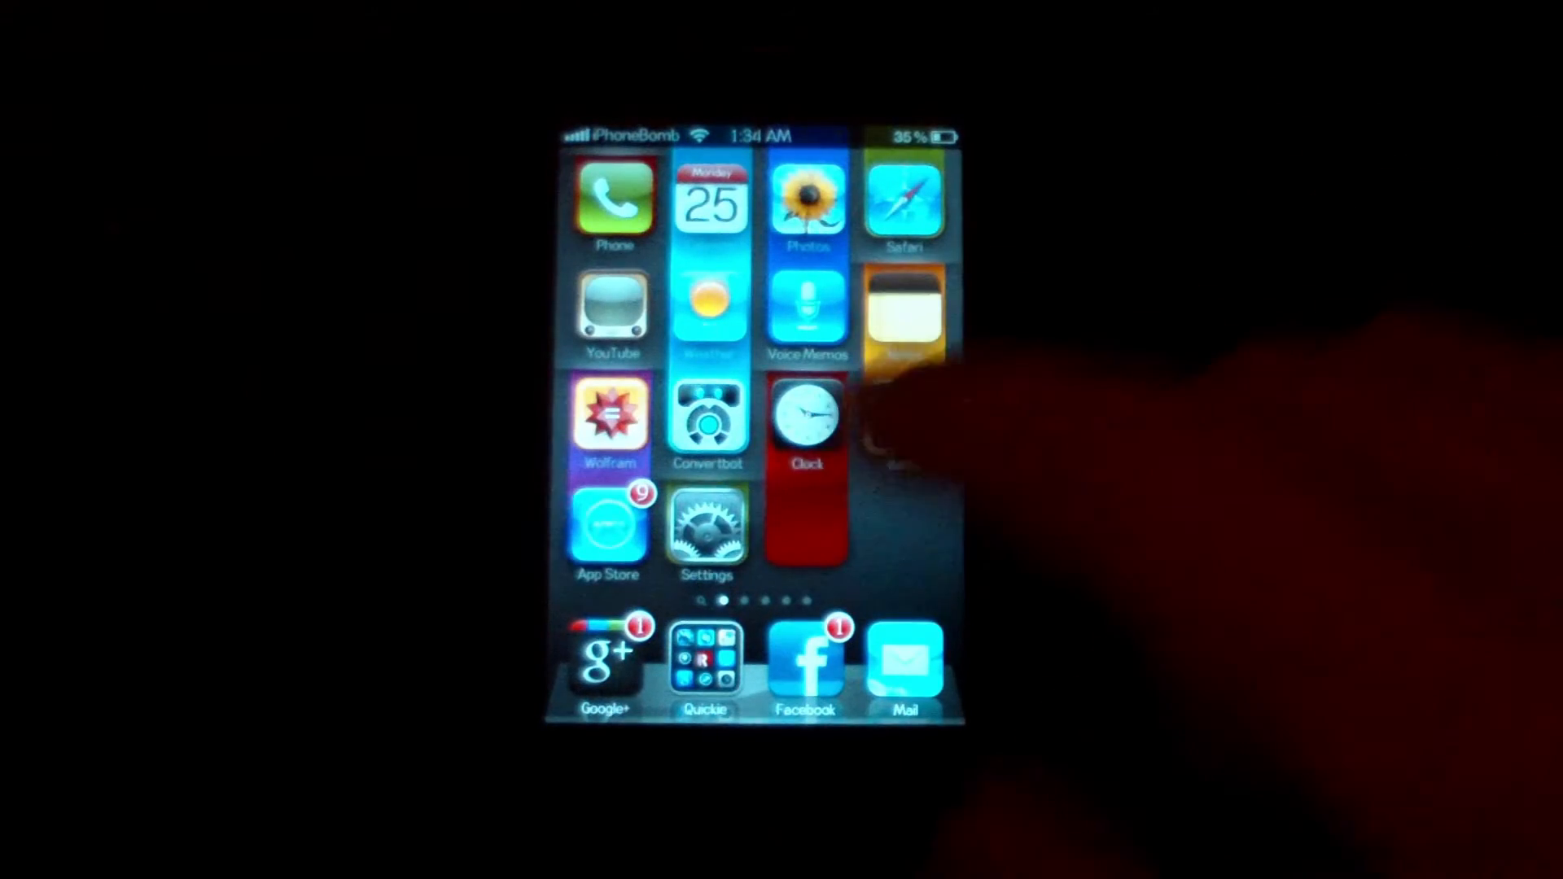
- Set LockLauncher's Select Number Of Icons to 2 in Settings
left_click(708, 528)
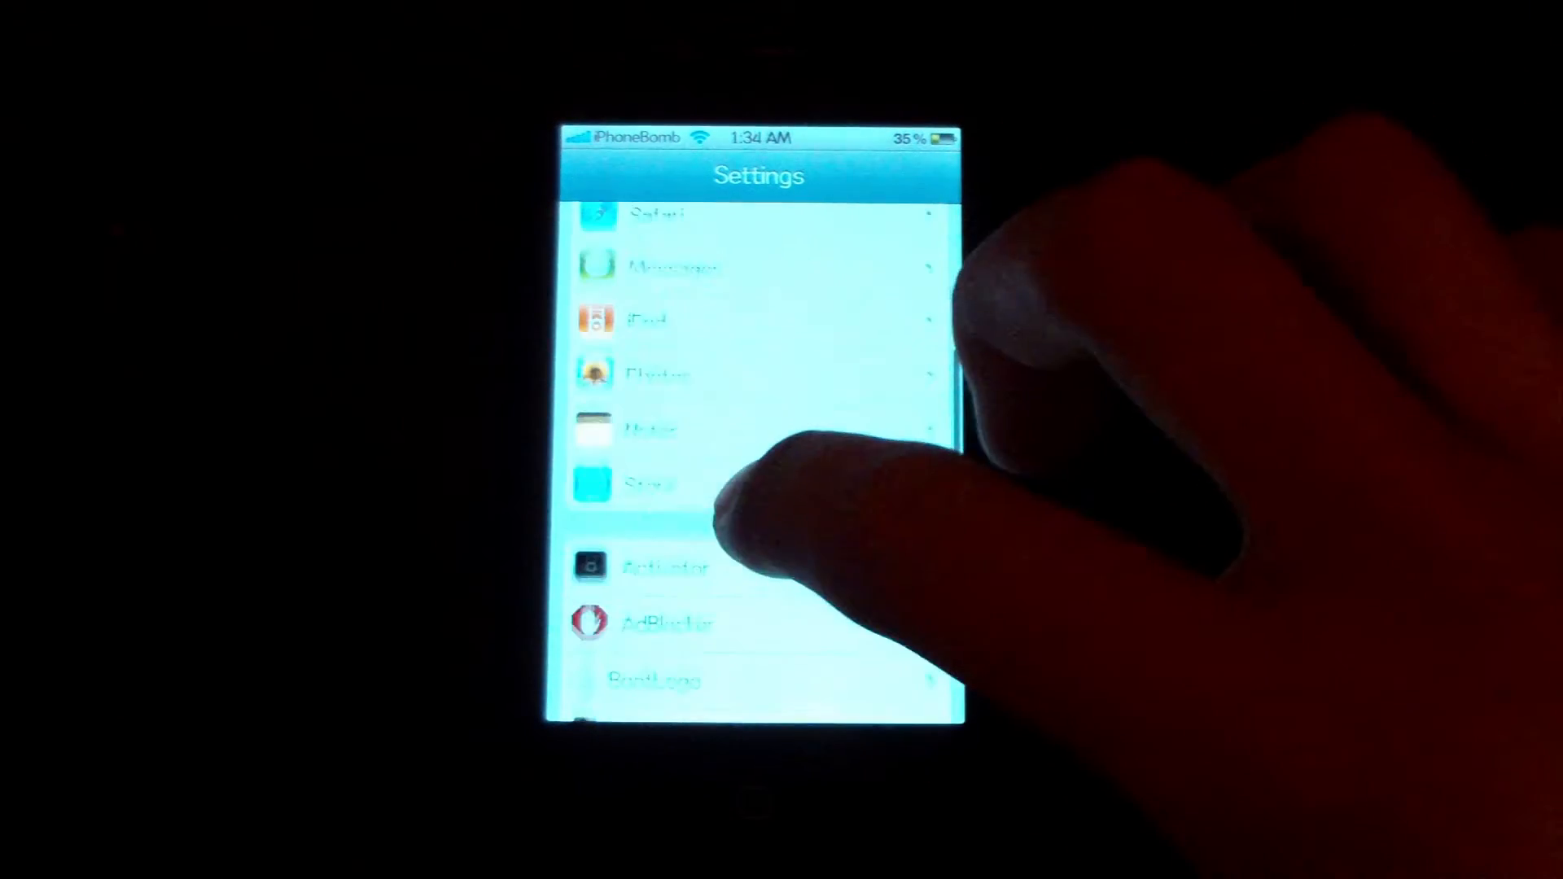
scroll("down", 3)
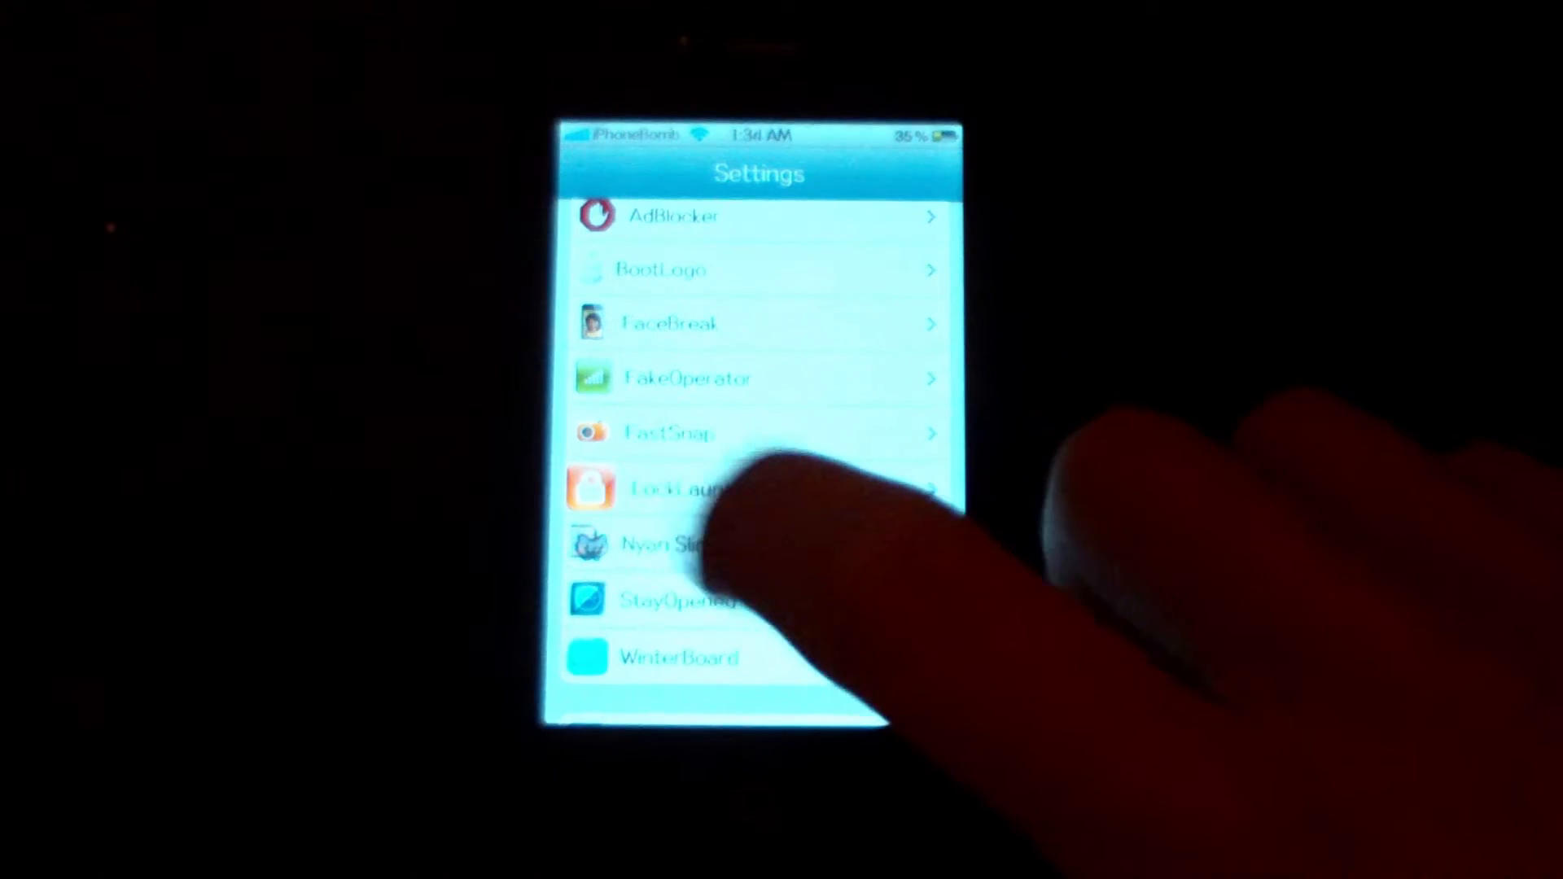
left_click(678, 489)
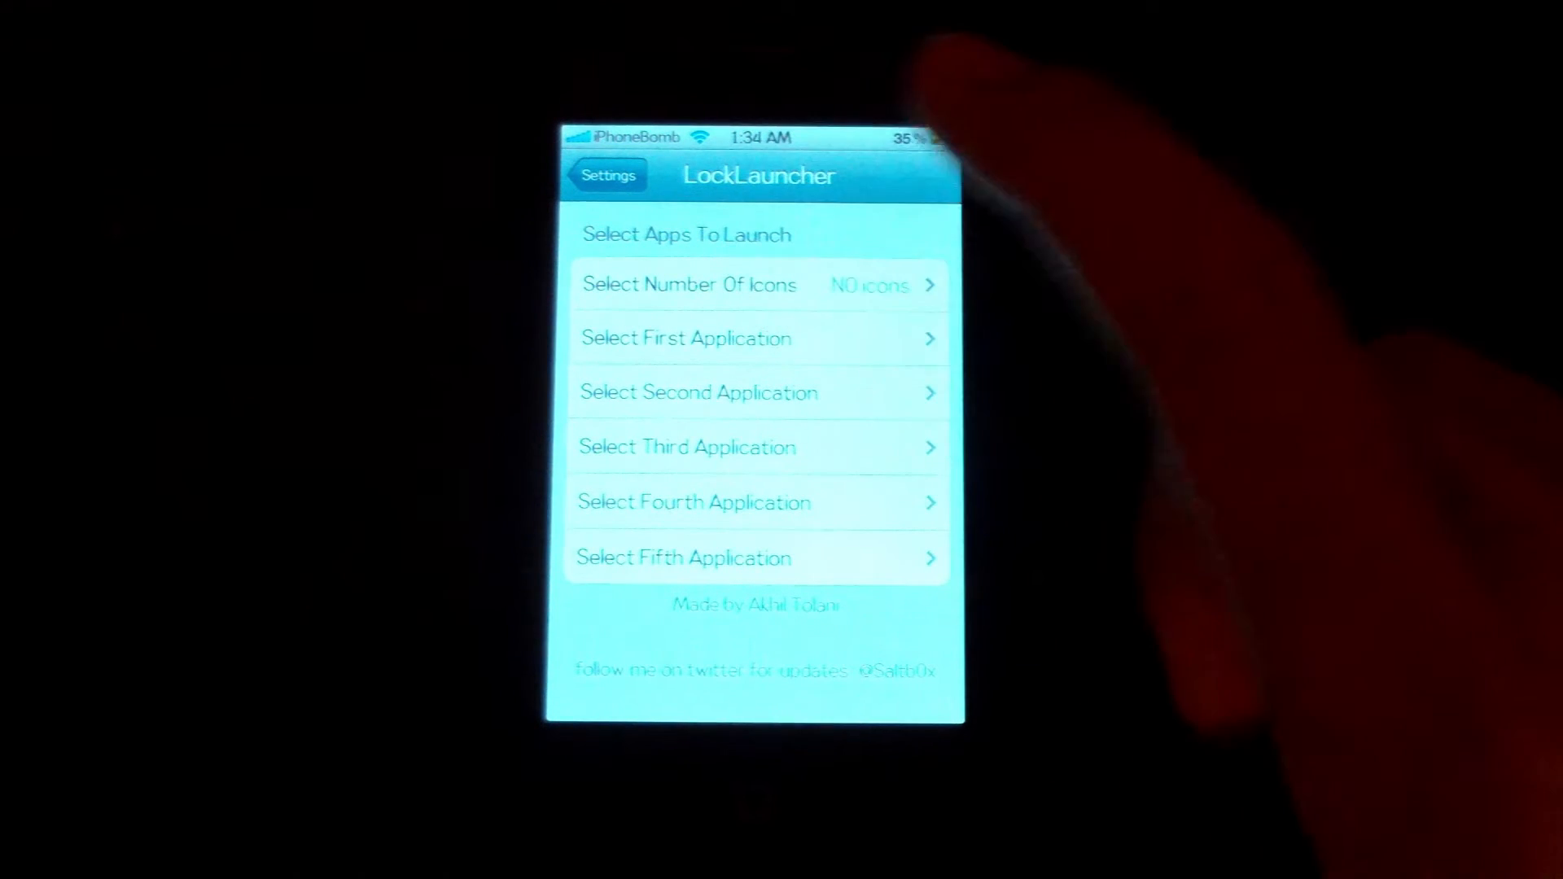
left_click(759, 284)
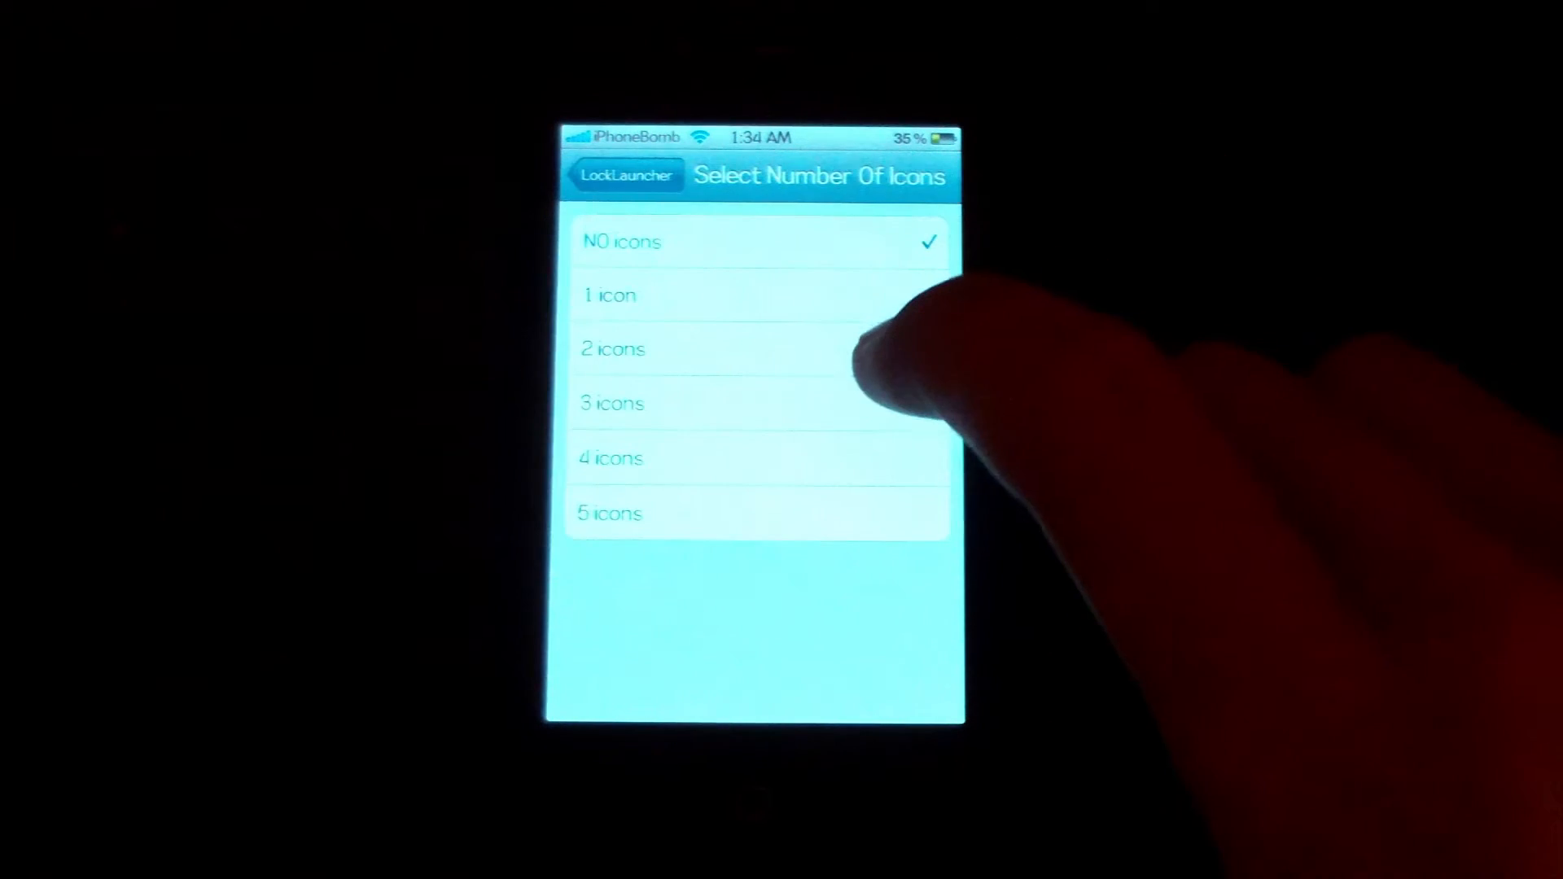
left_click(626, 176)
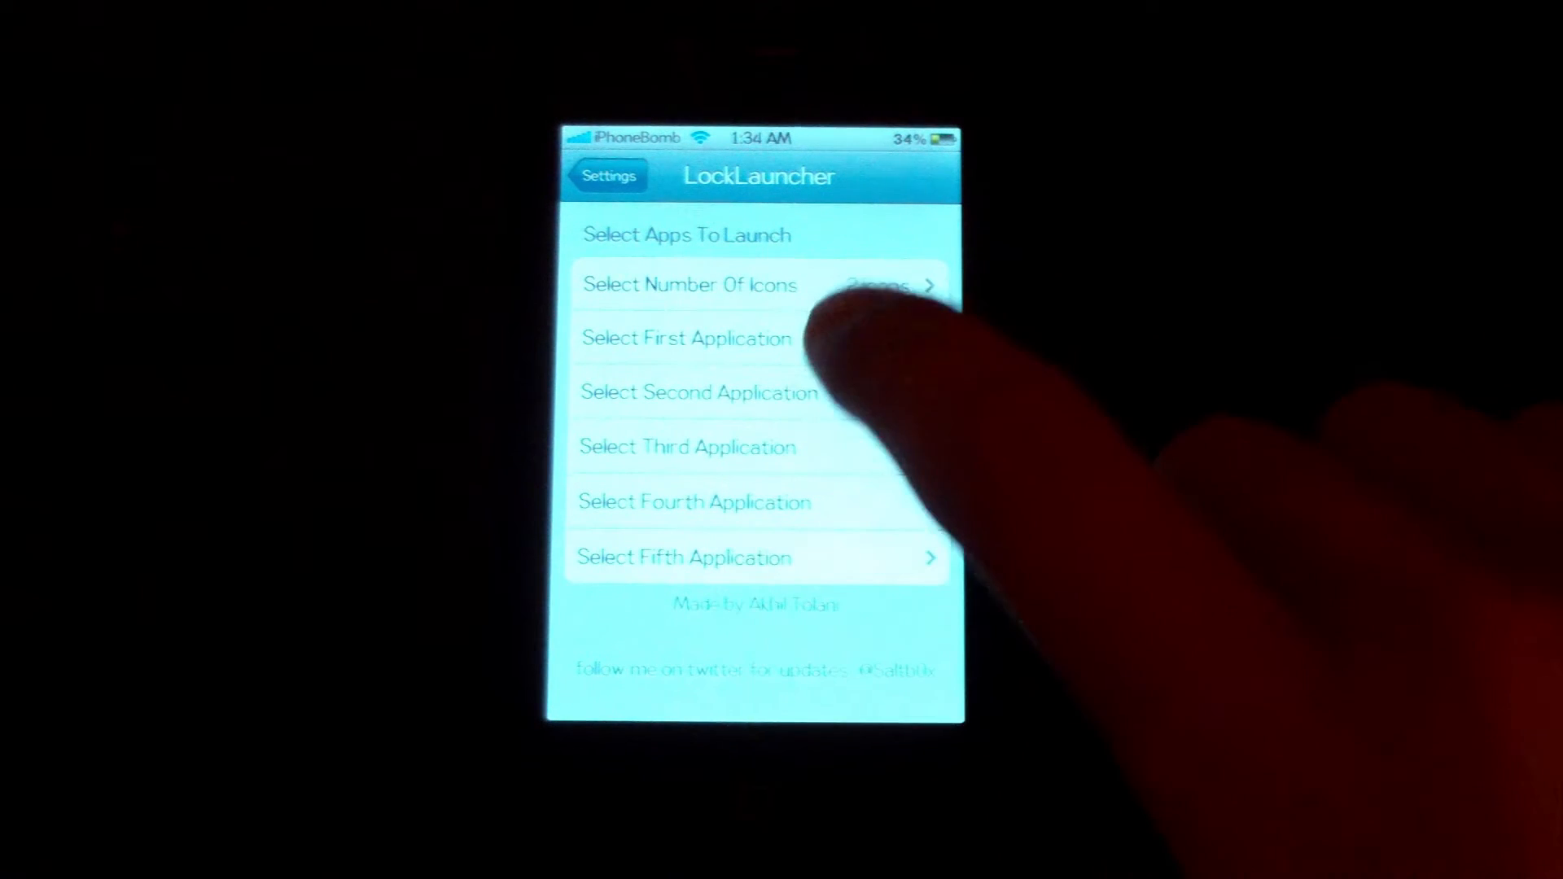
- Assign apps to LockLauncher's first and second application slots
left_click(686, 338)
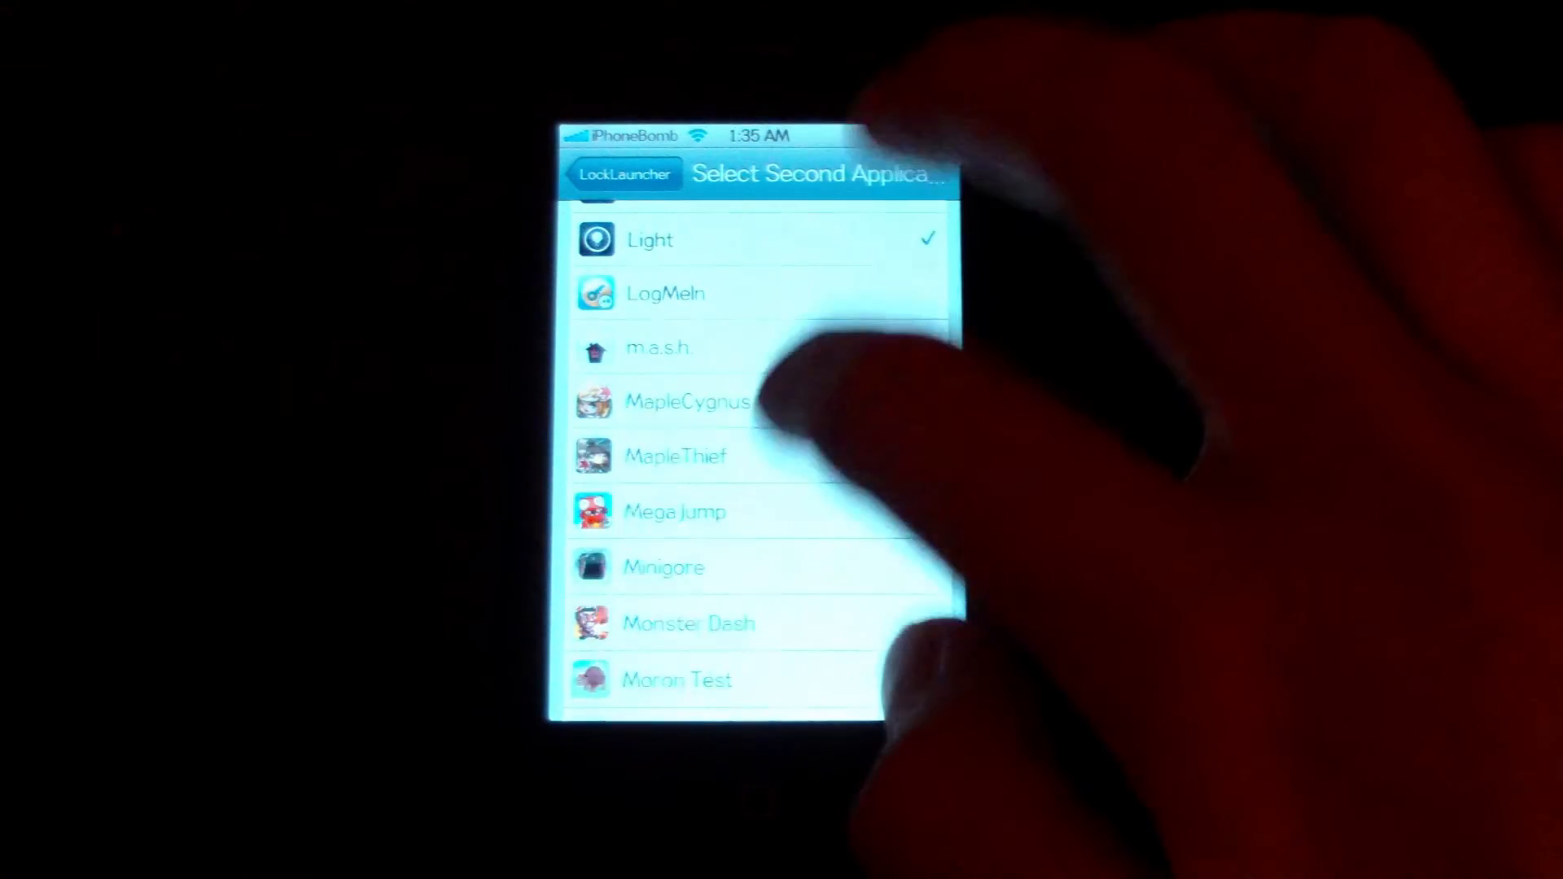
left_click(623, 174)
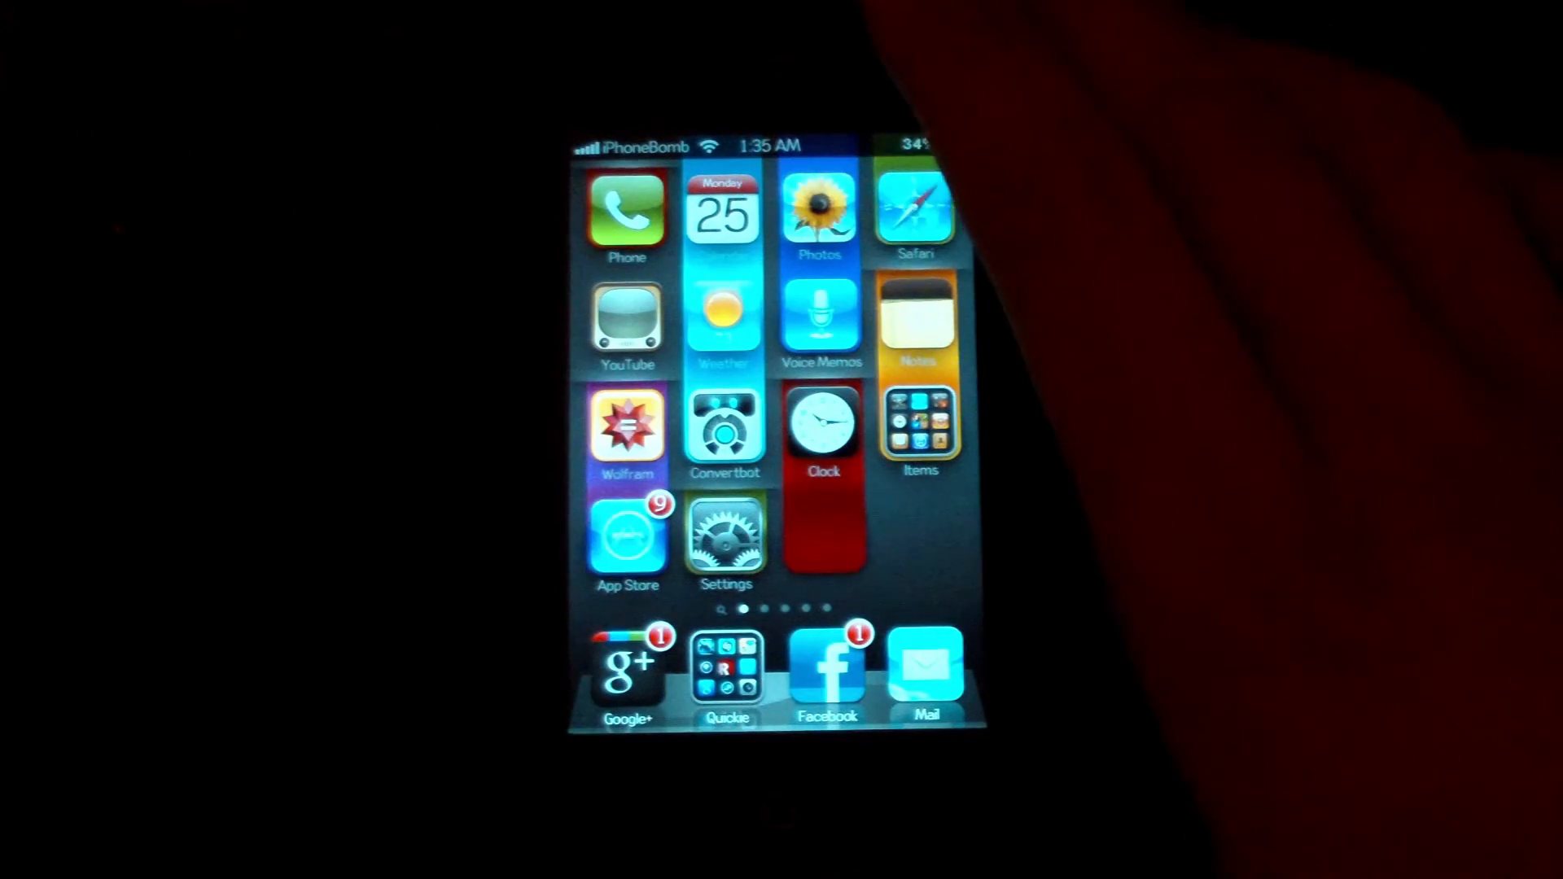
- Swipe left through Home Screen pages to the games page with Pocket God
scroll("left", 3)
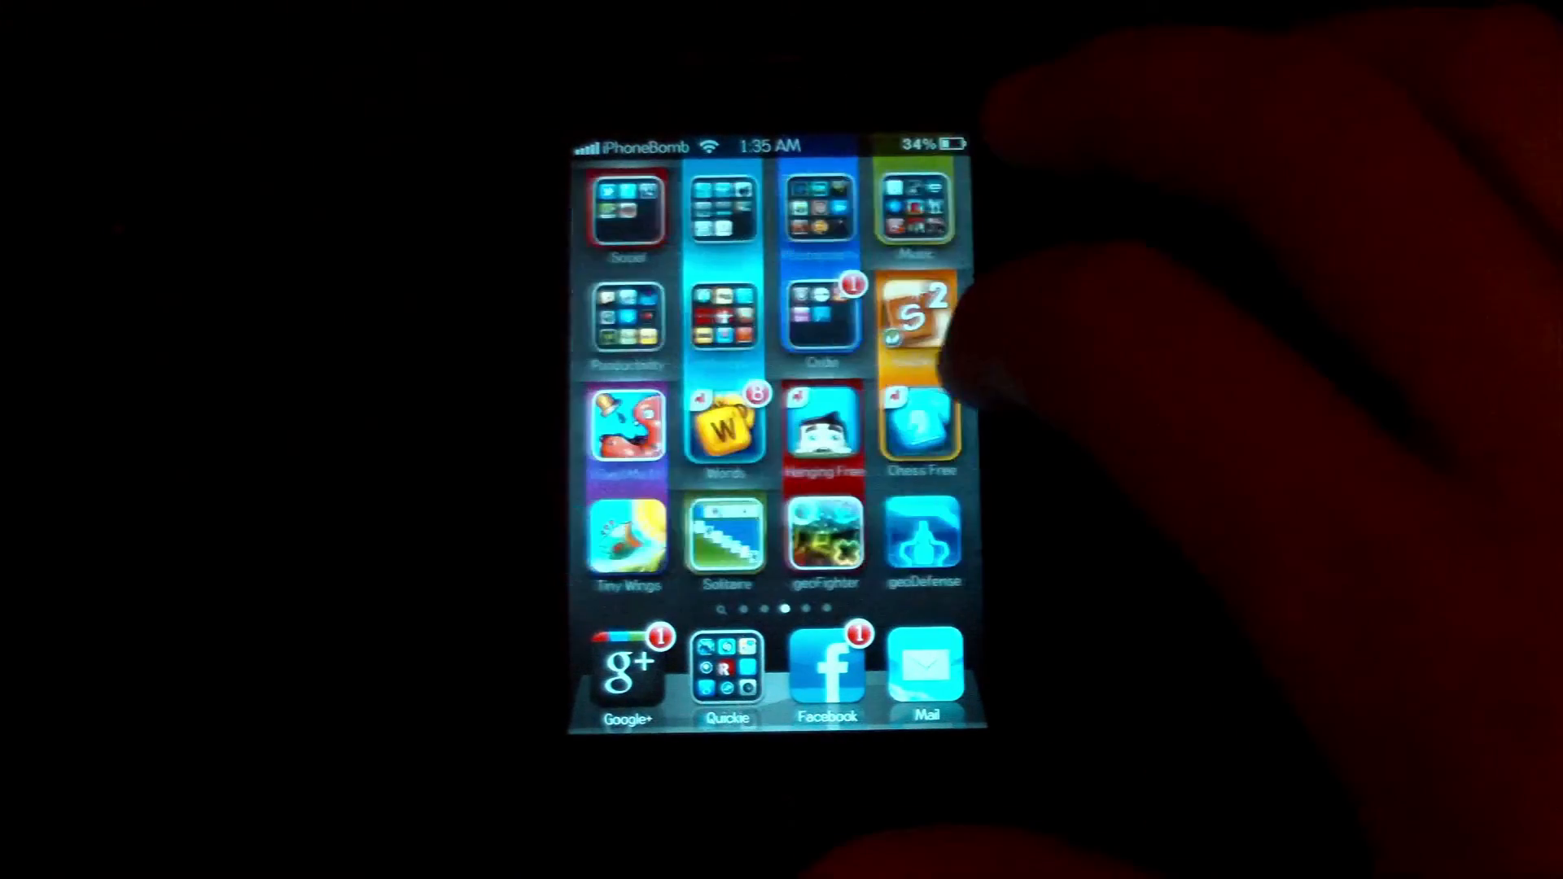
scroll("left", 3)
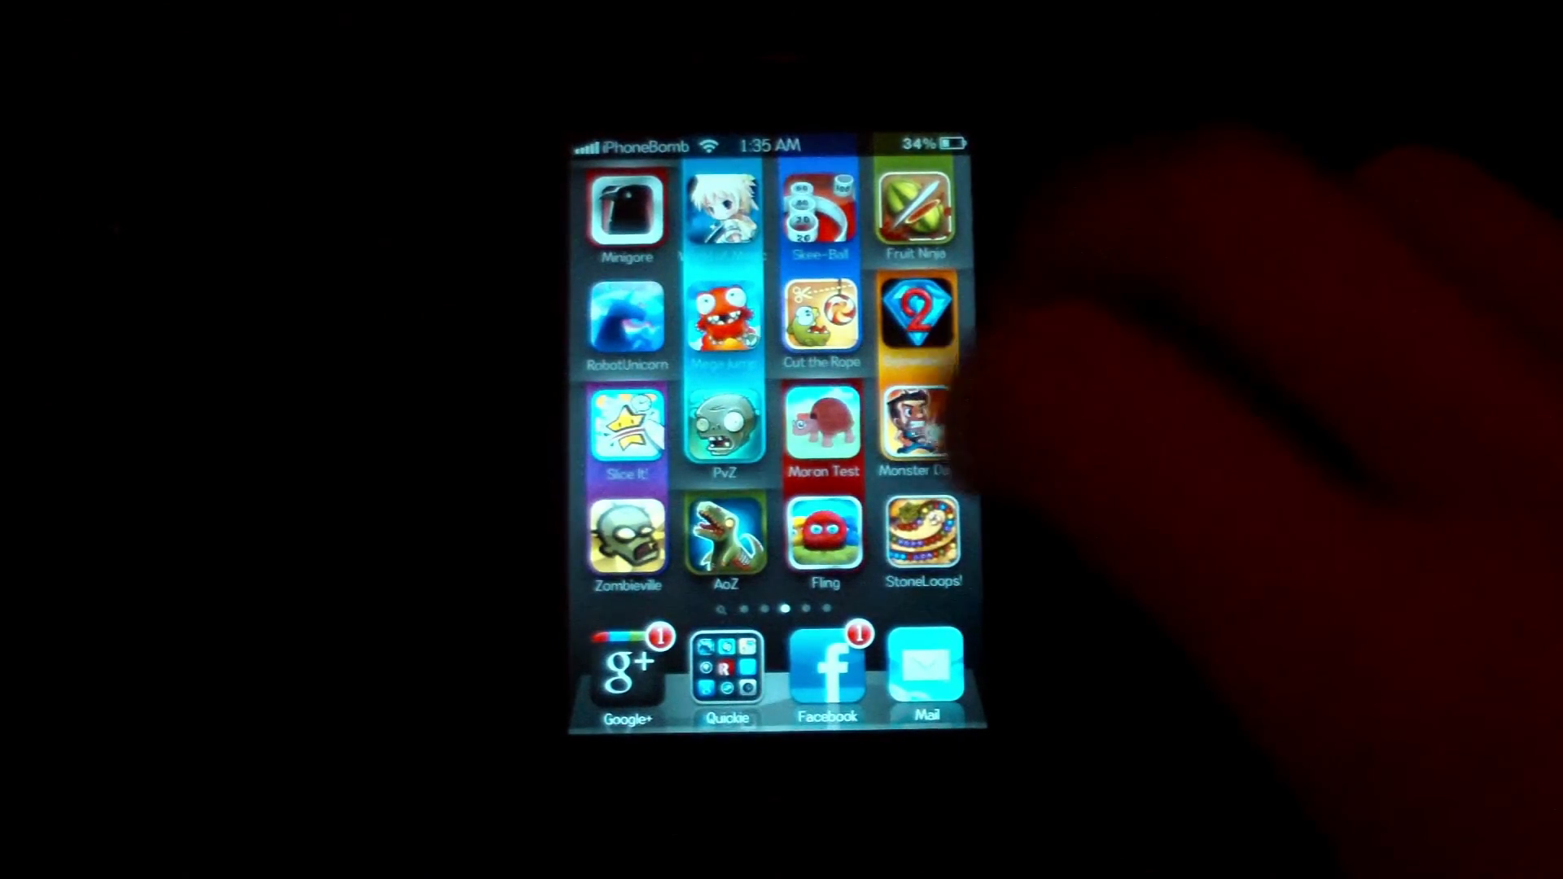
scroll("left", 3)
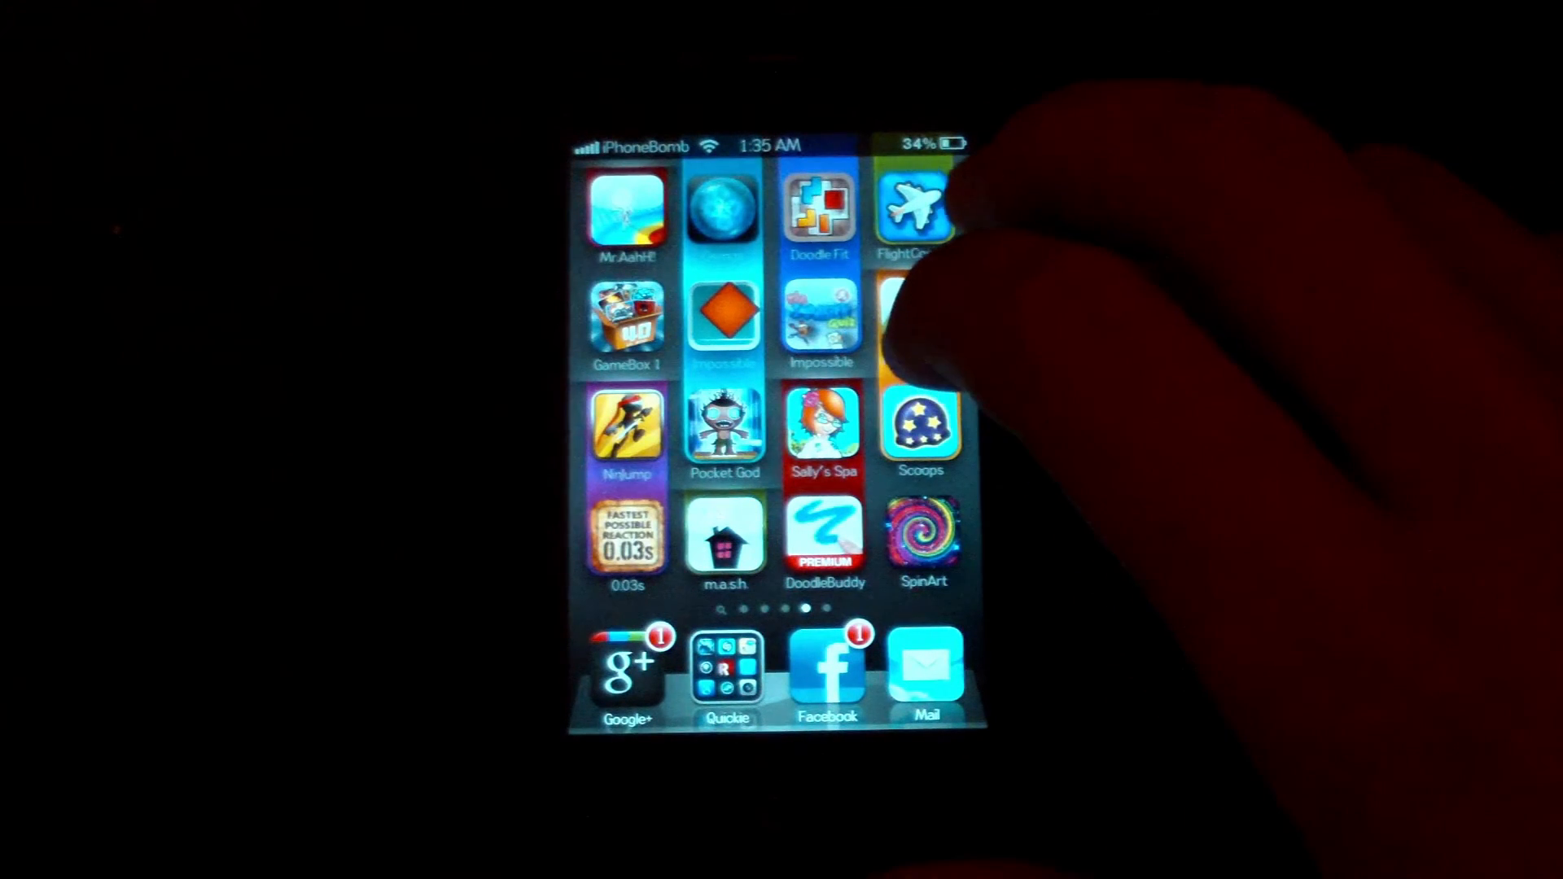